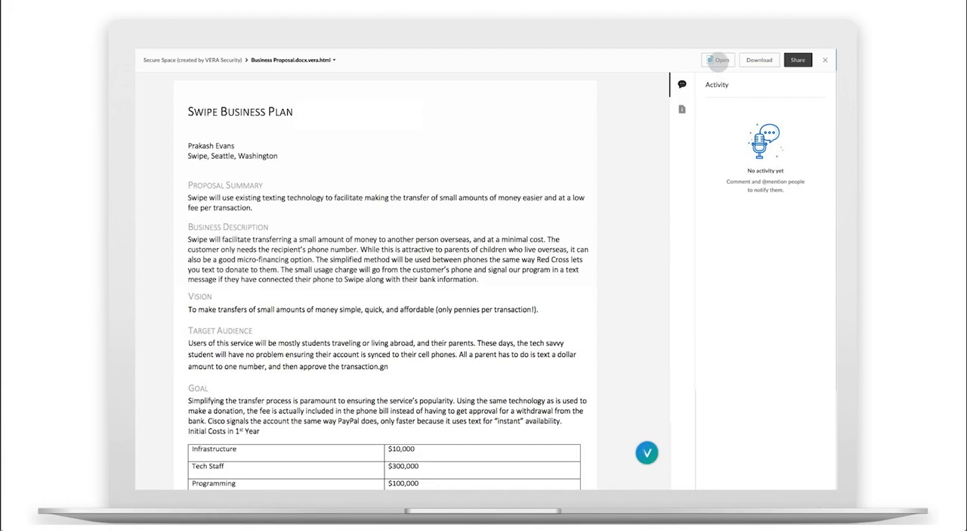
# Append 'Proposal' to the title so it reads 'Swipe Business Plan Proposal'.
pyautogui.click(719, 61)
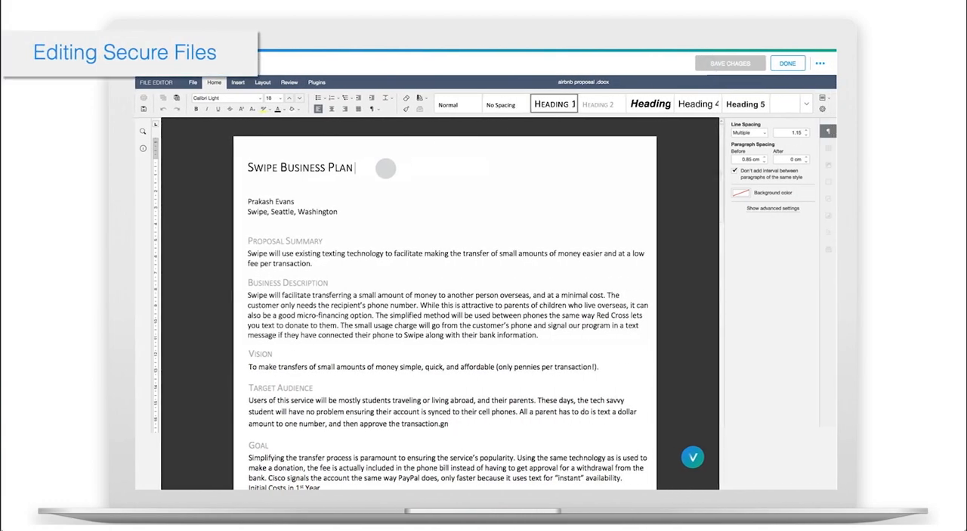
pyautogui.write('Proposal')
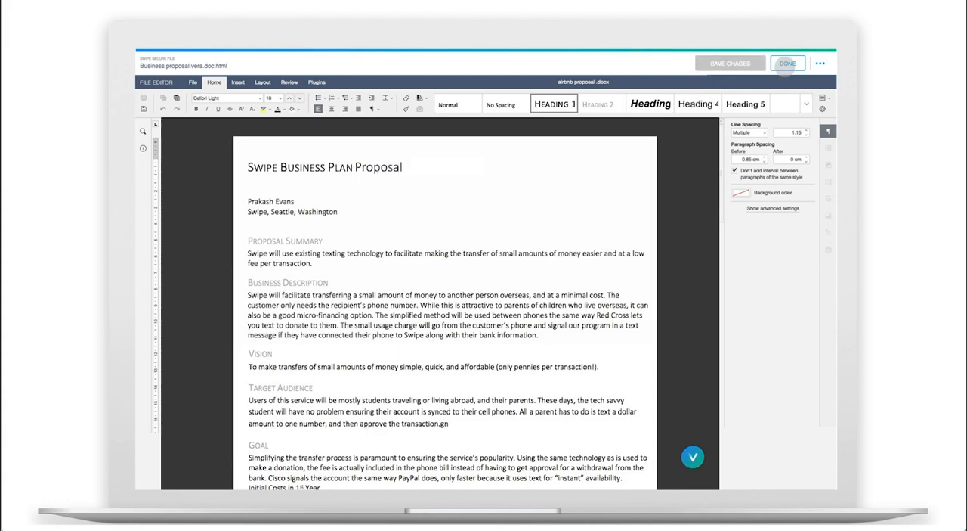
# Finish editing and share the proposal by link with recipient 'johncal'.
pyautogui.click(789, 63)
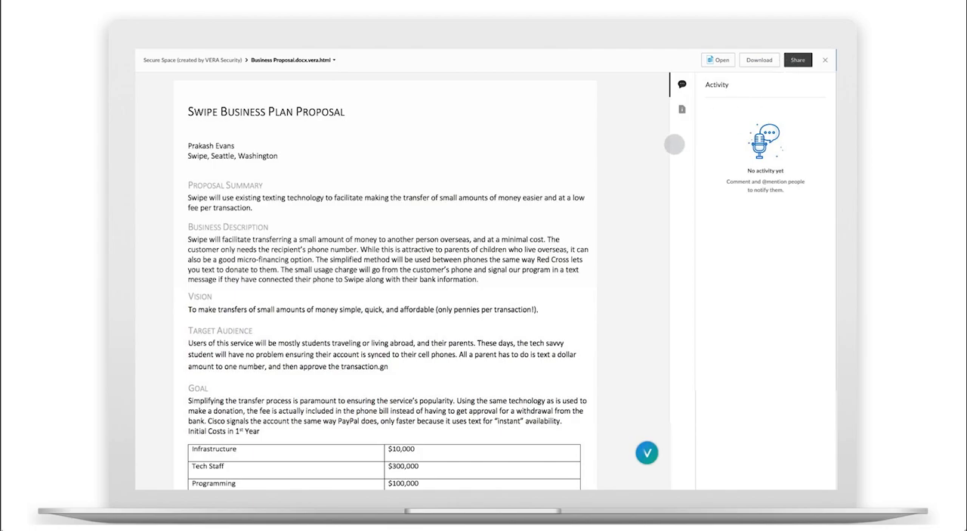
pyautogui.click(801, 60)
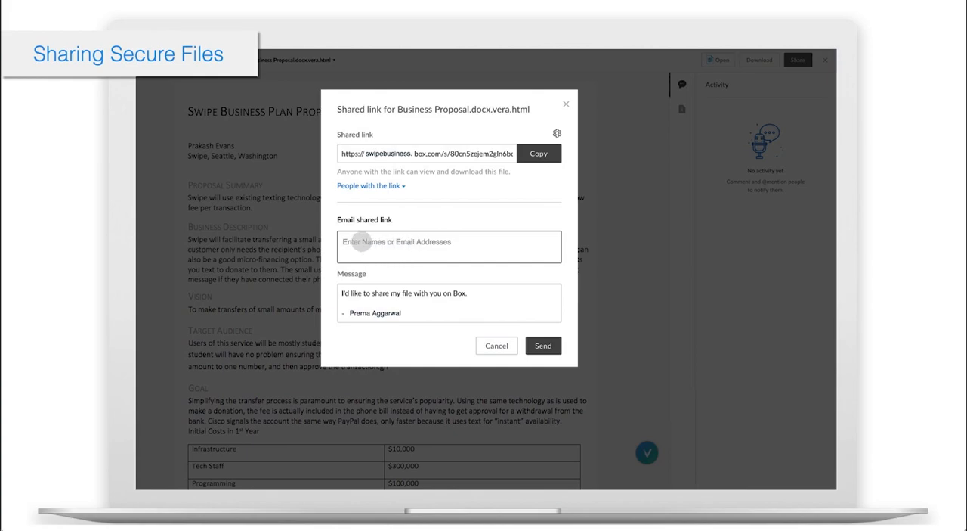
pyautogui.write('johncal')
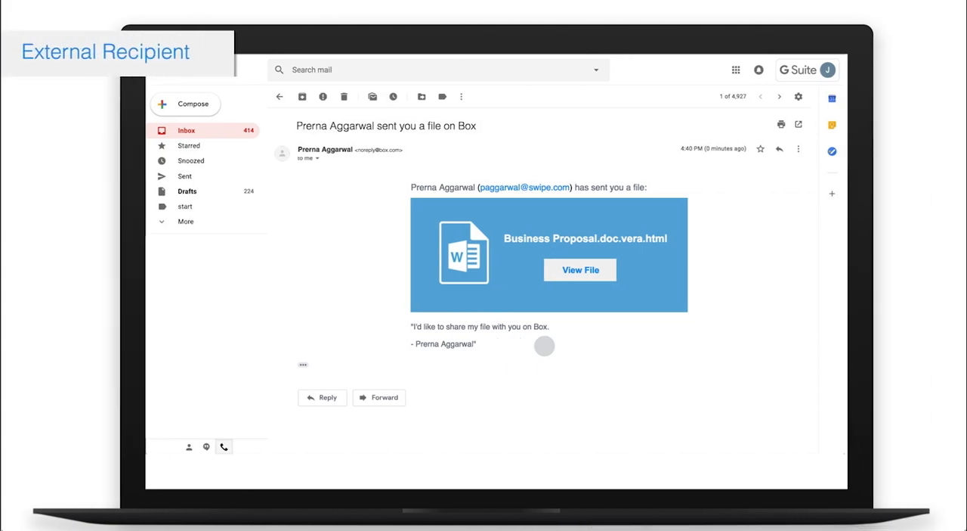
# As the recipient, follow the email's View File link and sign in with Google to view it.
pyautogui.click(580, 269)
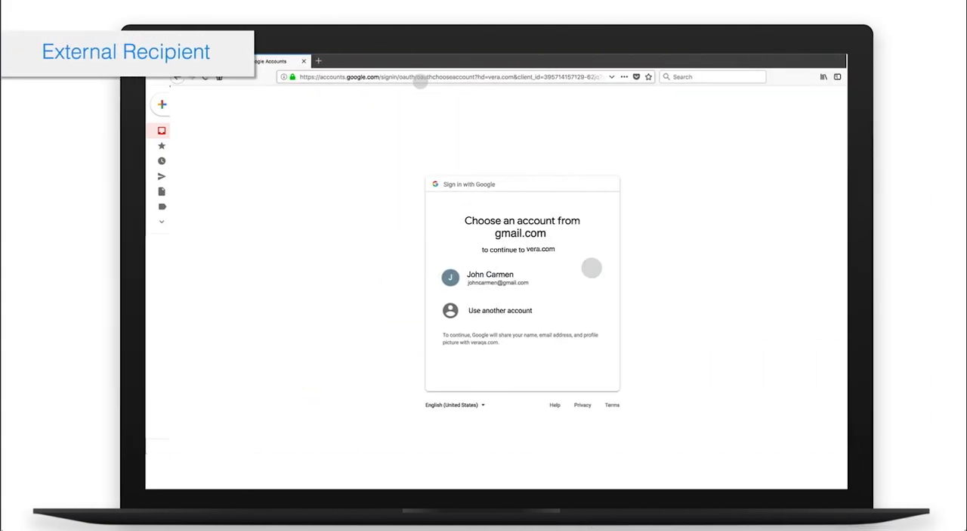
pyautogui.click(490, 276)
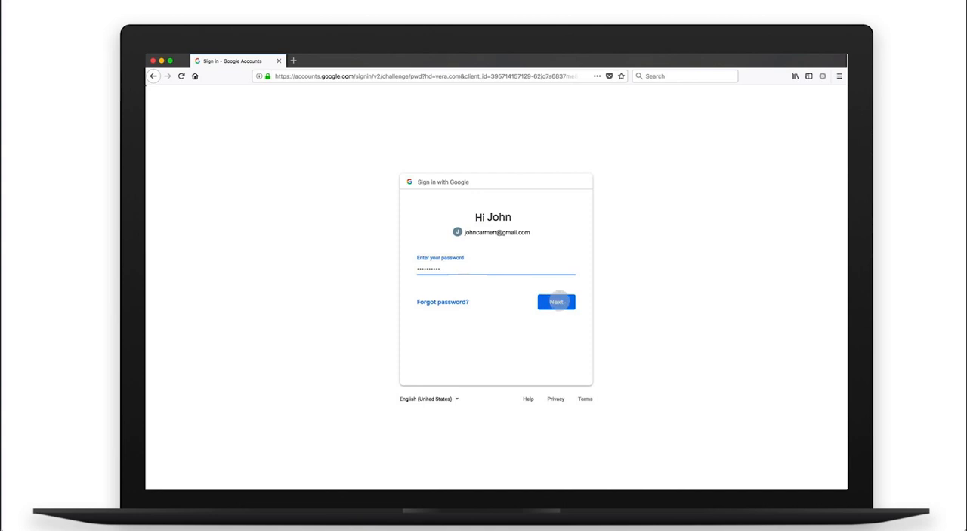
pyautogui.click(556, 301)
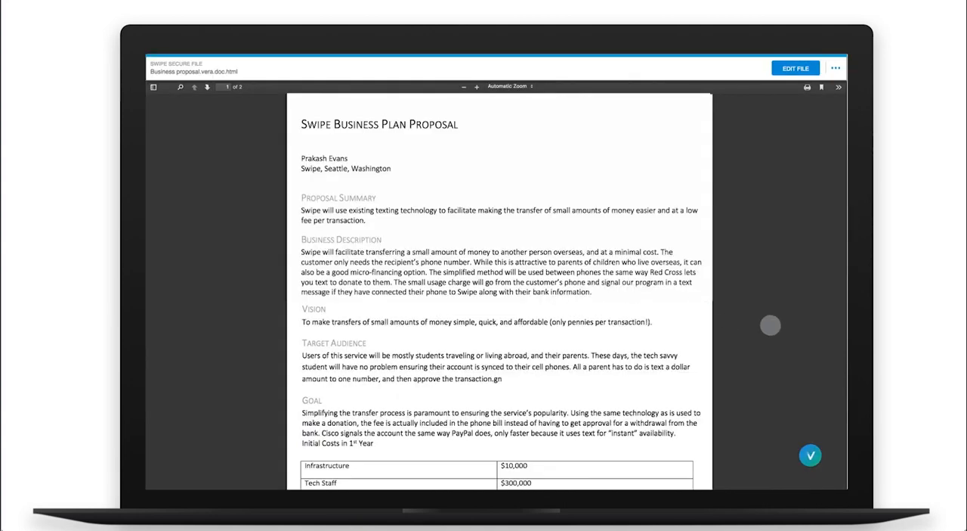
pyautogui.moveTo(787, 327)
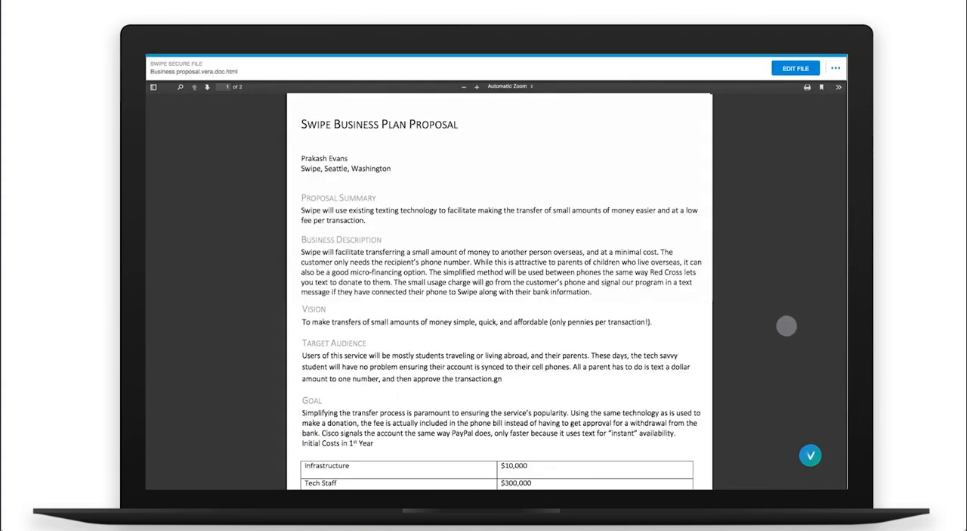